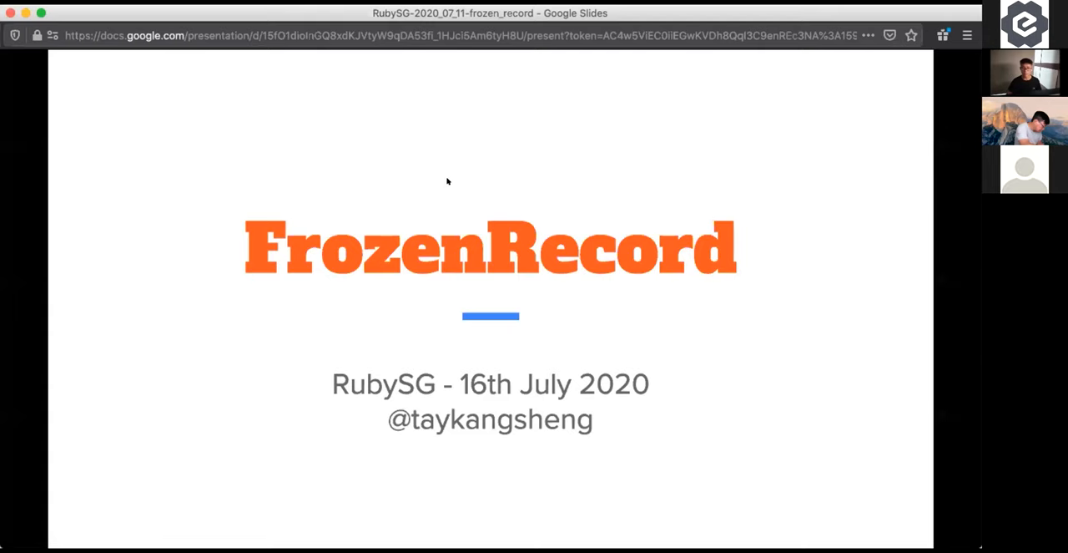
pyautogui.moveTo(420, 197)
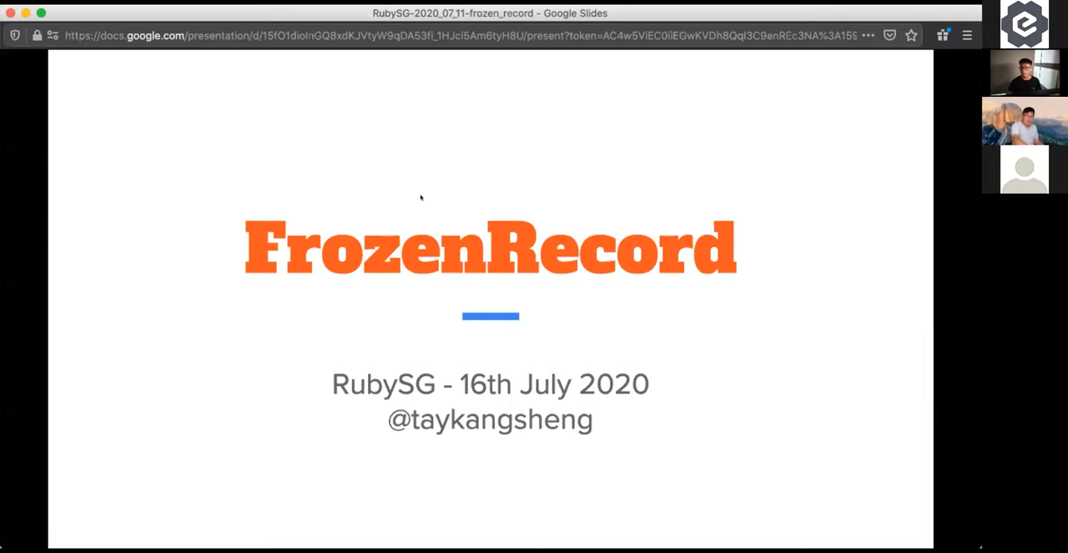
pyautogui.moveTo(474, 174)
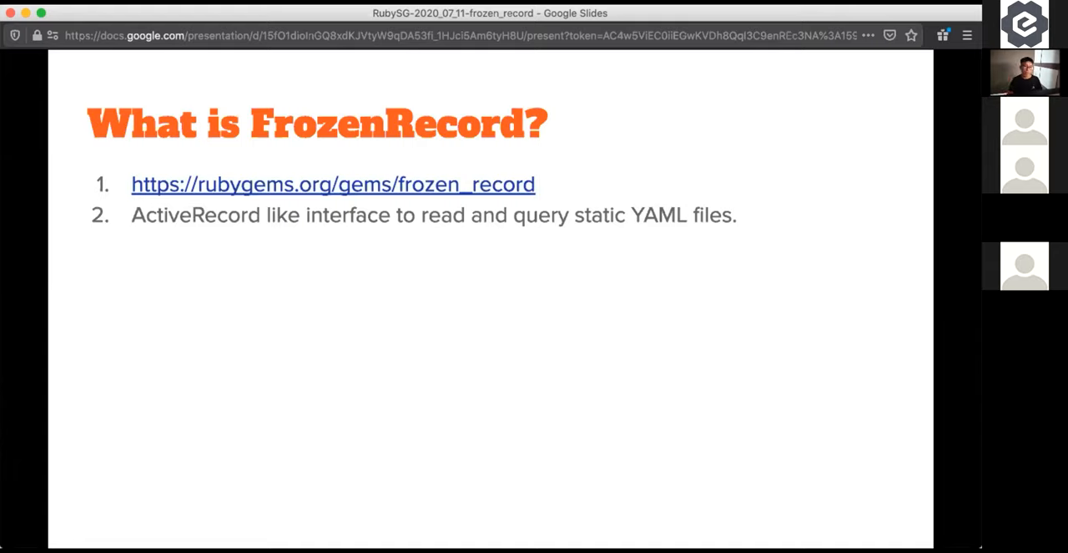
pyautogui.moveTo(691, 234)
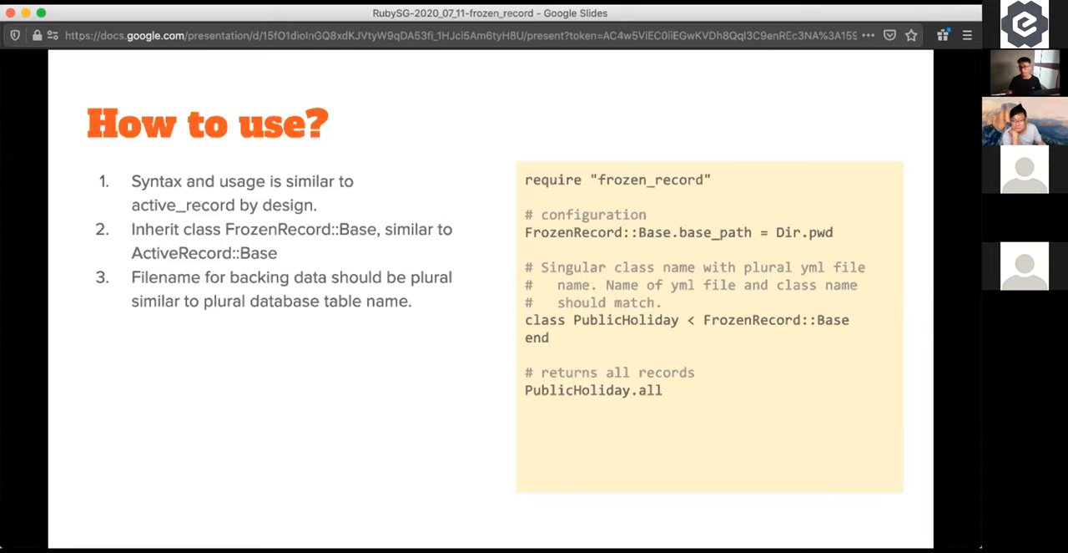
pyautogui.moveTo(716, 240)
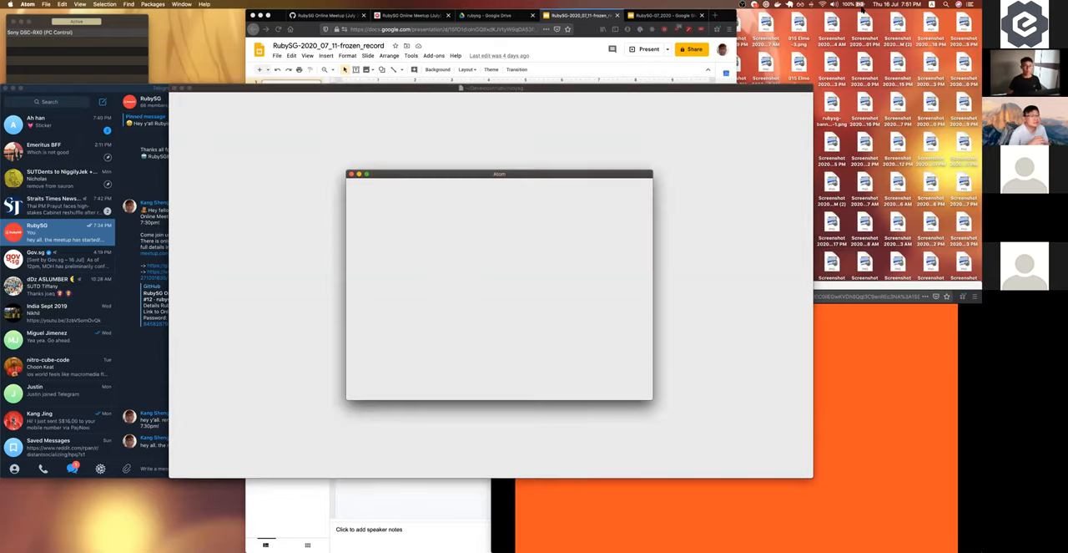
pyautogui.moveTo(429, 247)
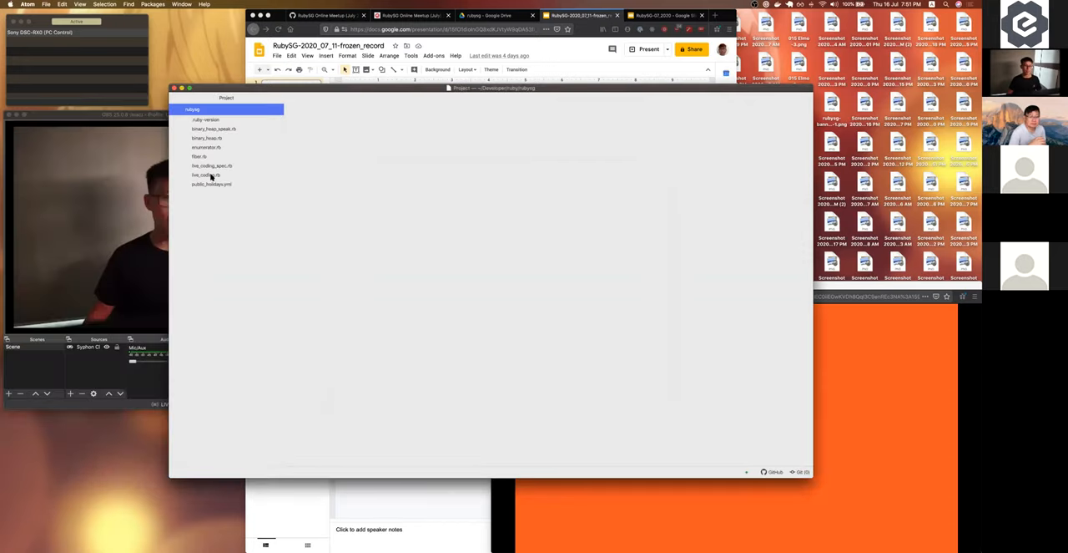
# - Show live_coding.rb with the PublicHoliday FrozenRecord model, then summon the terminal
pyautogui.click(204, 174)
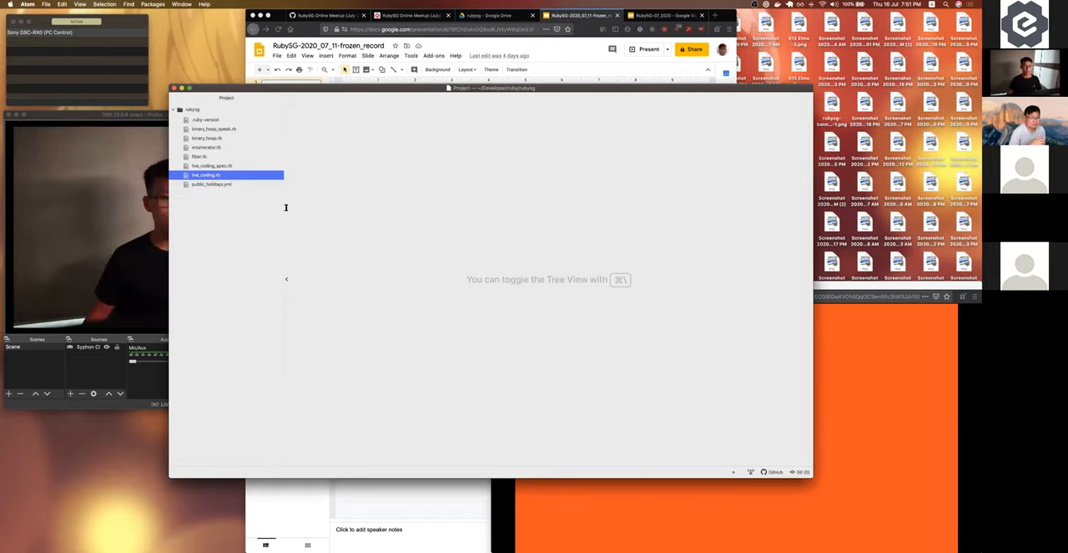
pyautogui.click(205, 174)
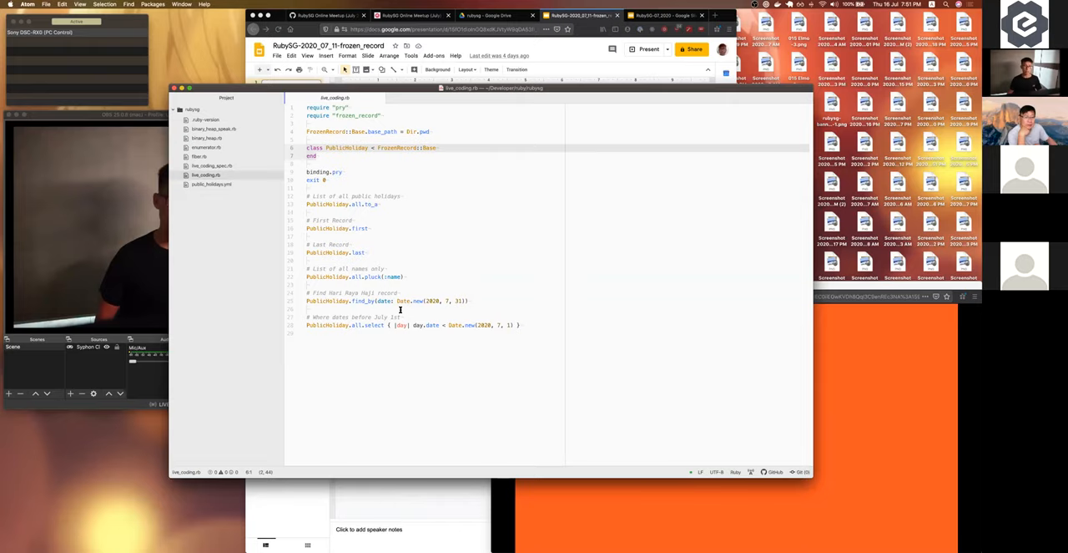
pyautogui.press('cmd+space')
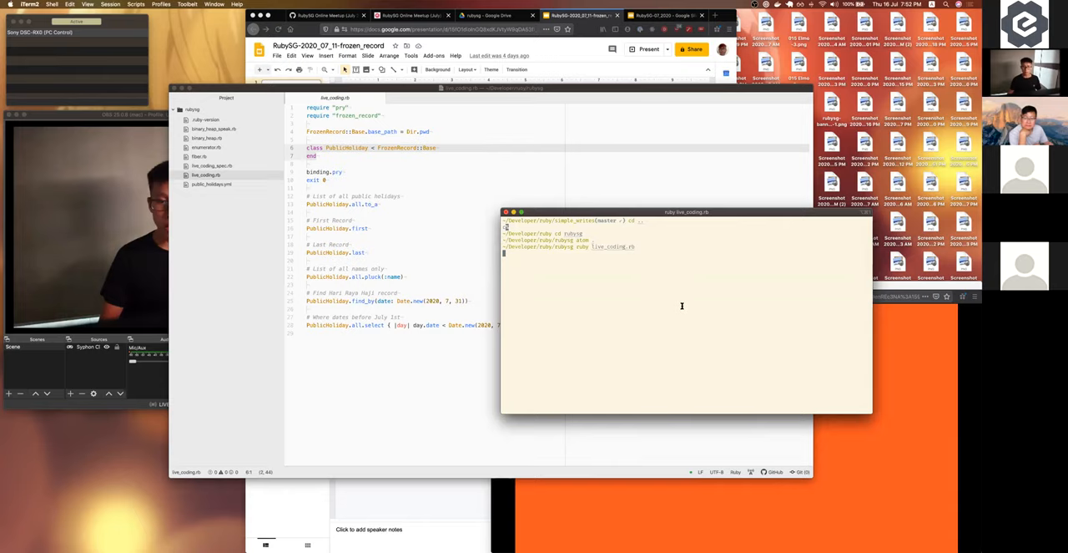
pyautogui.moveTo(671, 316)
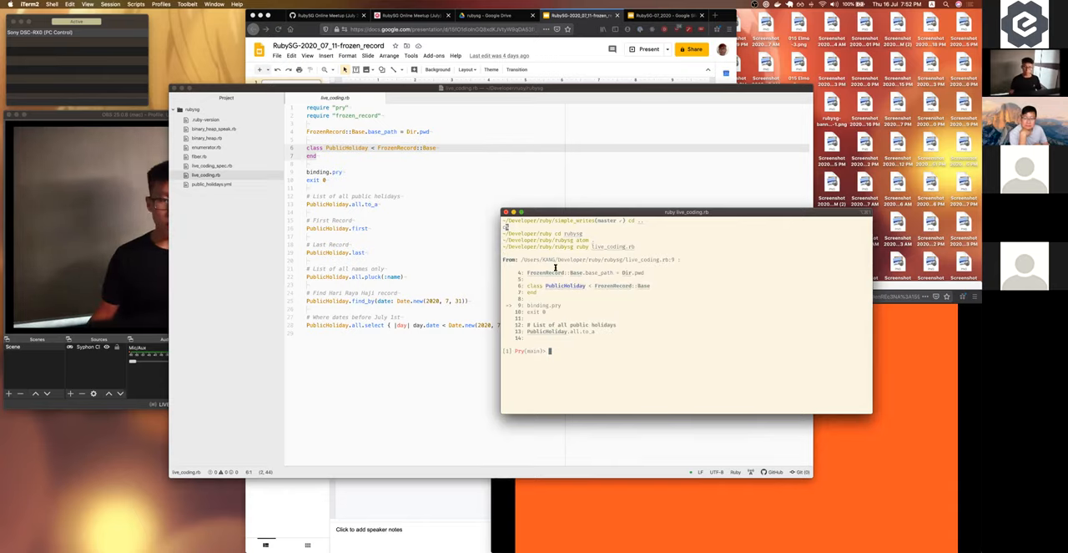
# - In irb, list PublicHoliday.all records and then map just their names
pyautogui.write('PublicHo')
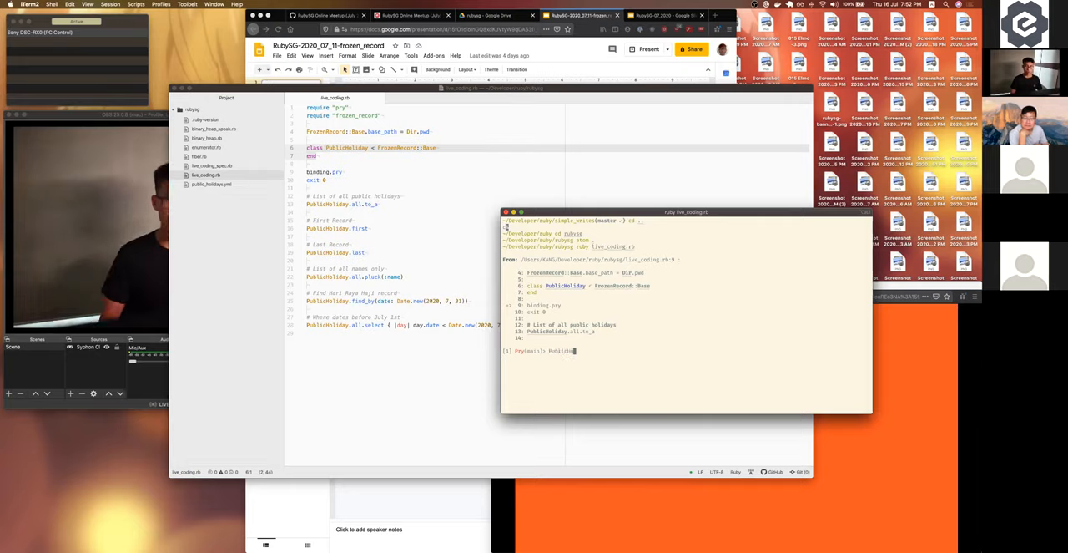
pyautogui.write('PublicHoliday.all')
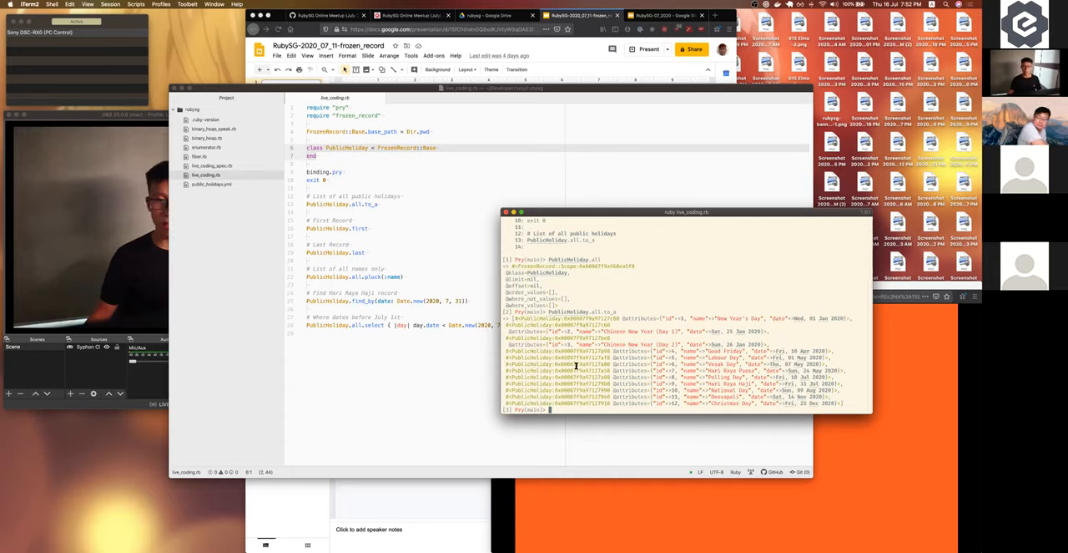
pyautogui.write('Public')
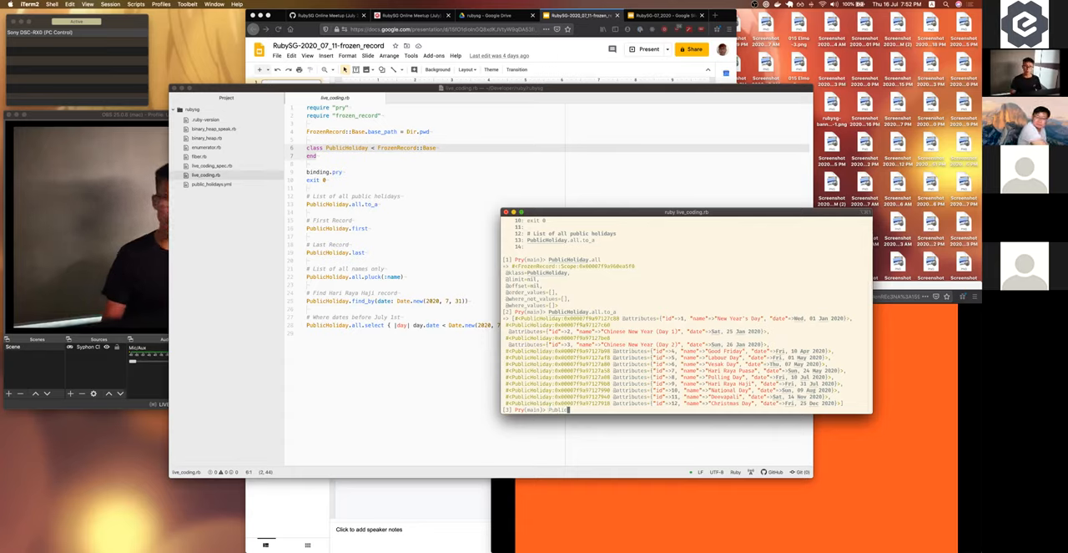
pyautogui.write('Holiday.all.pluc')
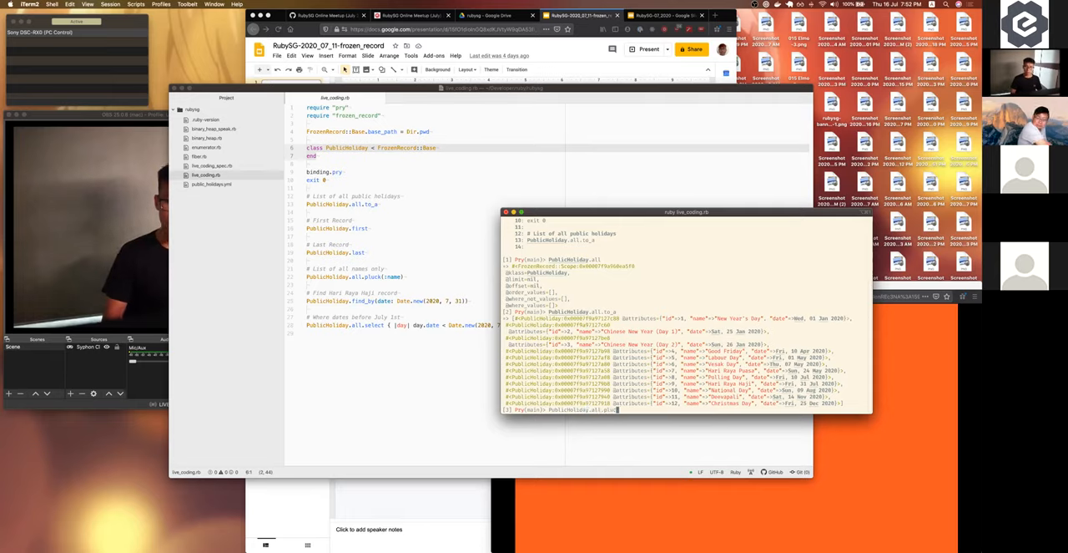
pyautogui.press('Return')
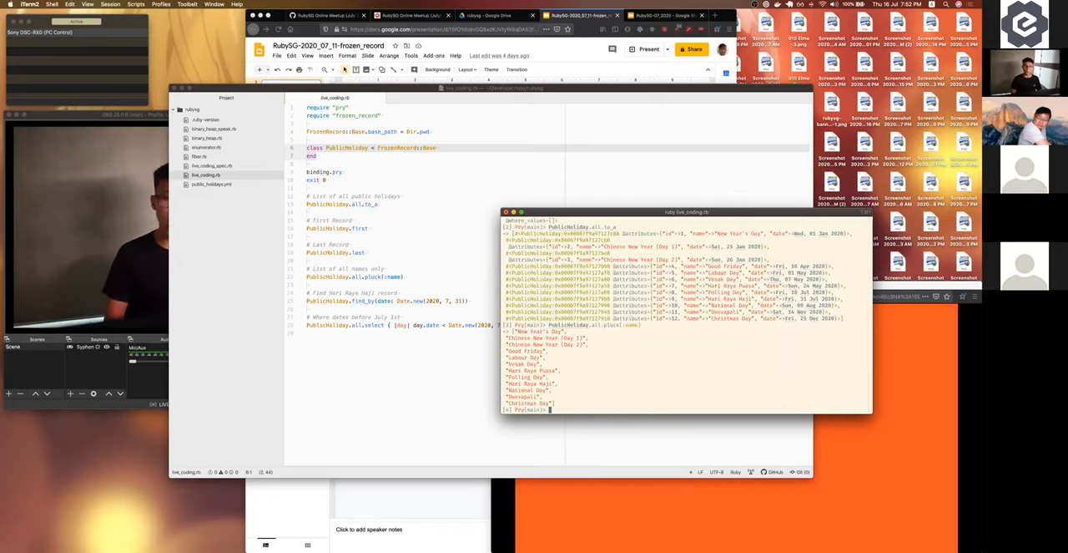
pyautogui.write('Publi')
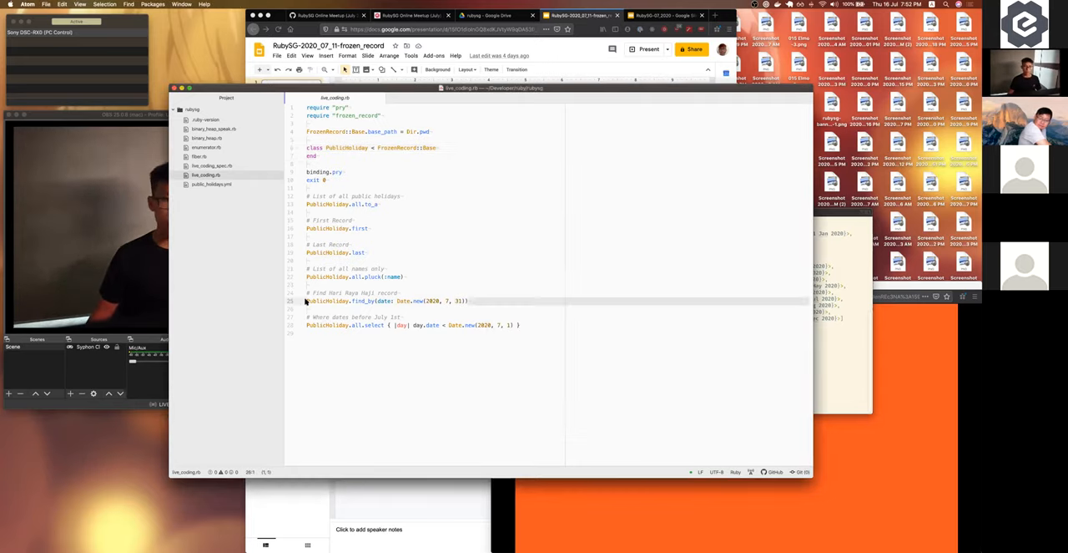
# - Back in Atom, select the public_holidays.yml data file
pyautogui.click(210, 184)
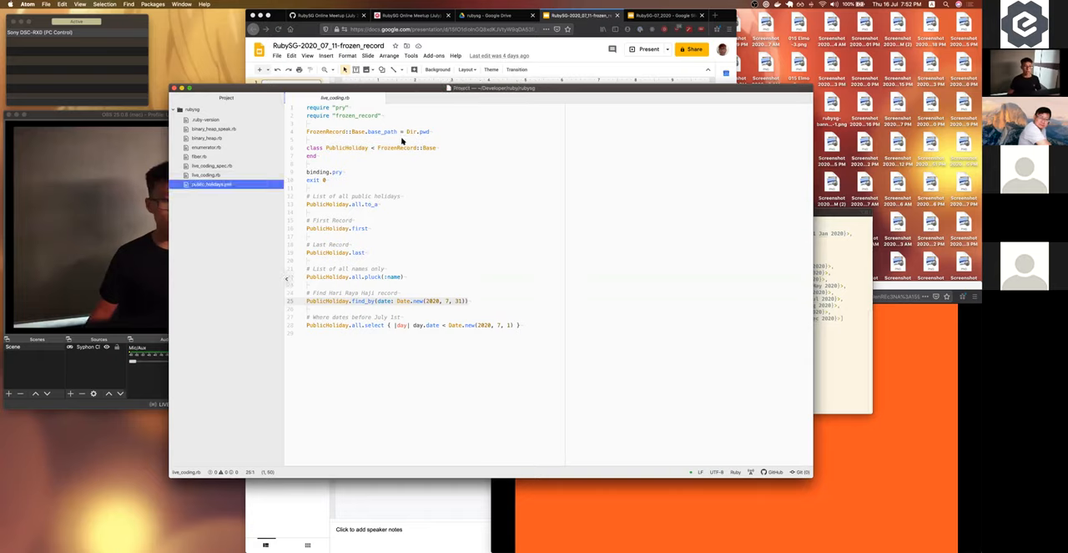
pyautogui.click(212, 183)
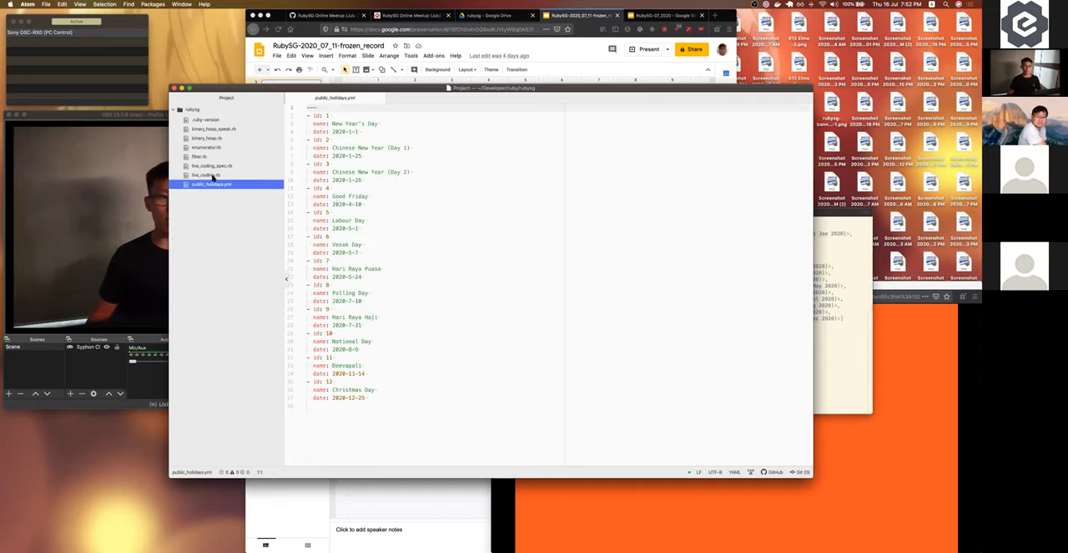
# - Reopen live_coding.rb in the editor and focus it for editing
pyautogui.click(207, 174)
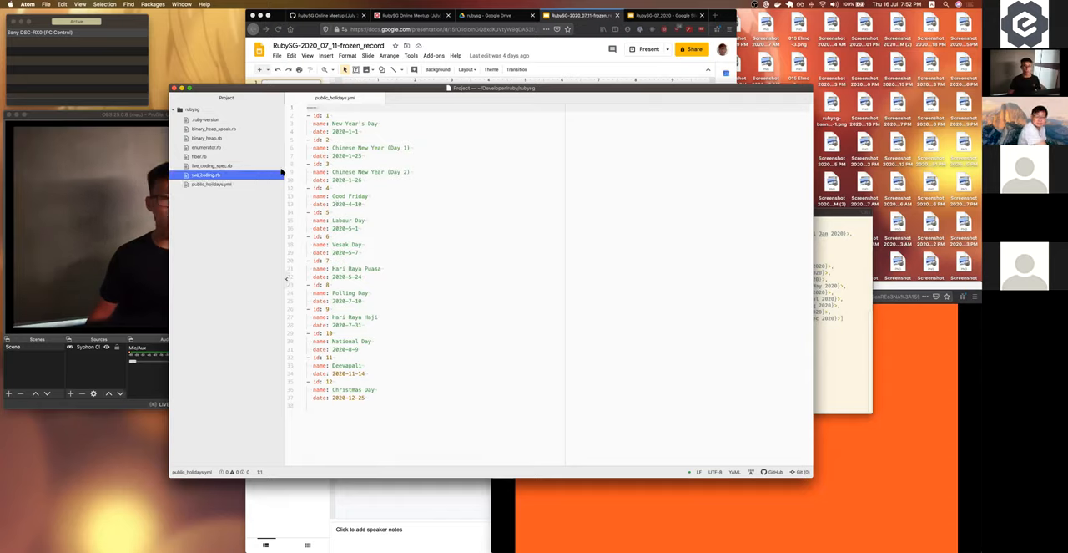
pyautogui.click(203, 175)
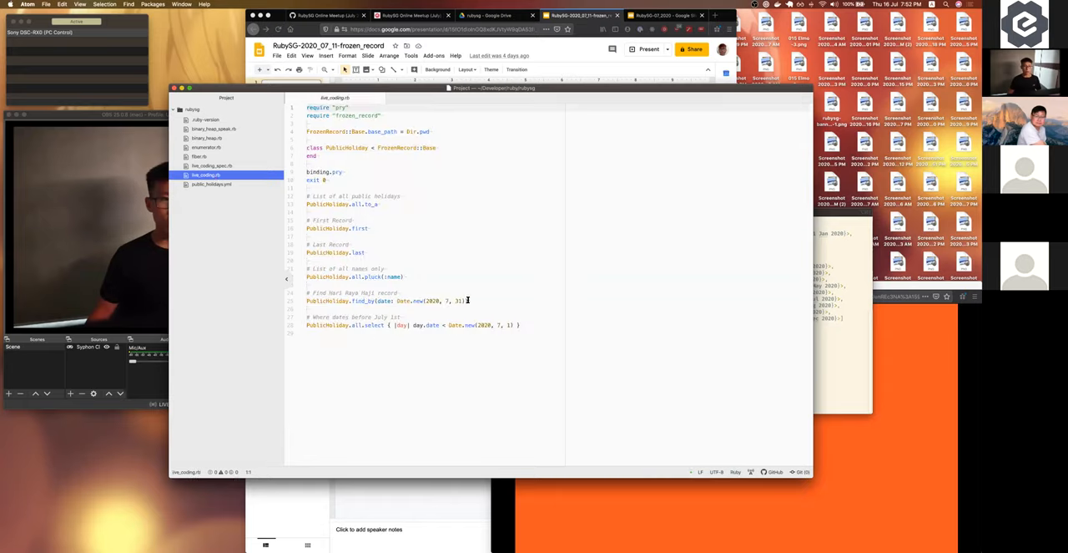
pyautogui.click(330, 301)
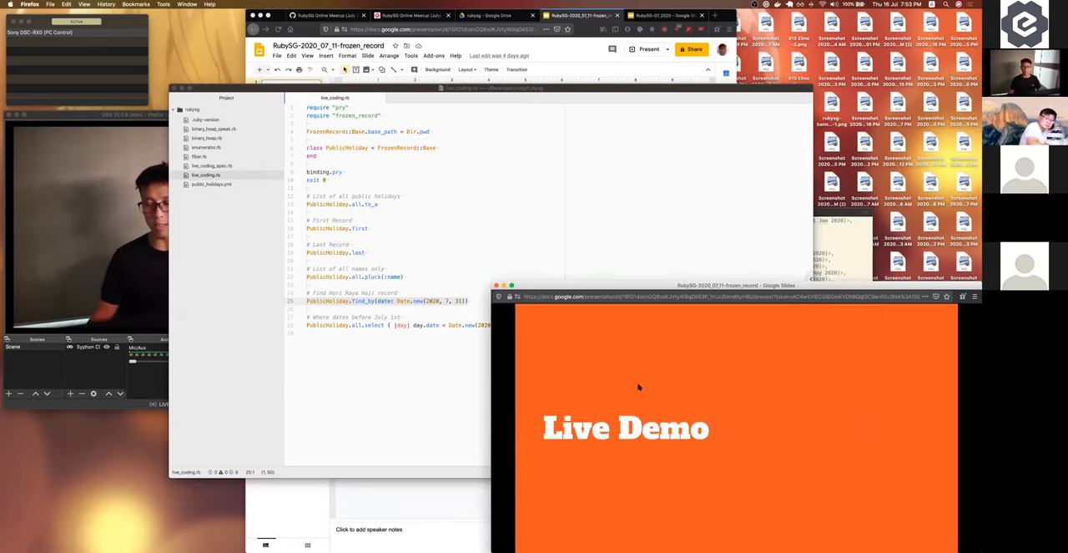
pyautogui.moveTo(481, 134)
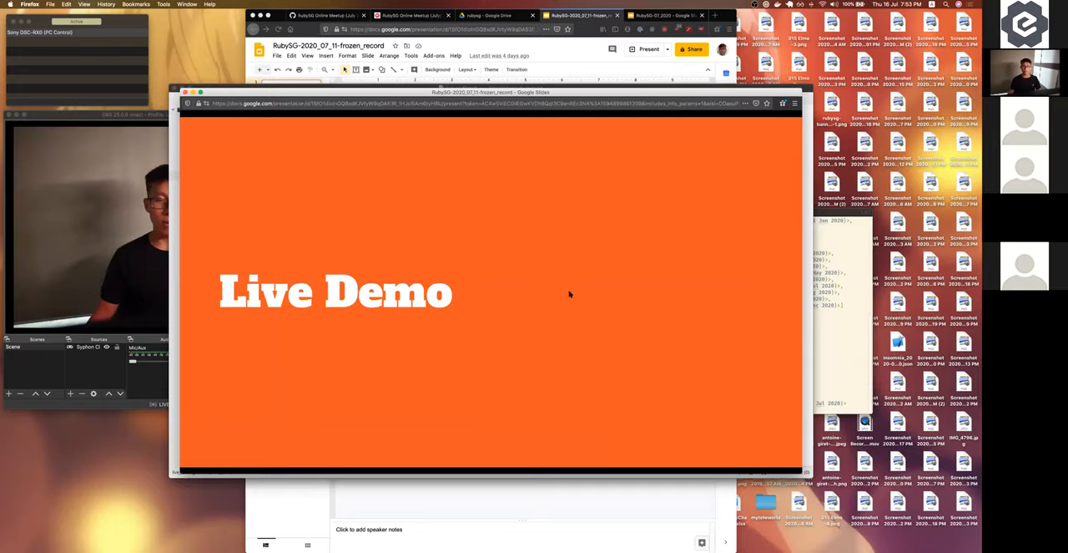
# - Advance to the 'Thank you for your time!' slide, then leave presentation mode
pyautogui.click(650, 48)
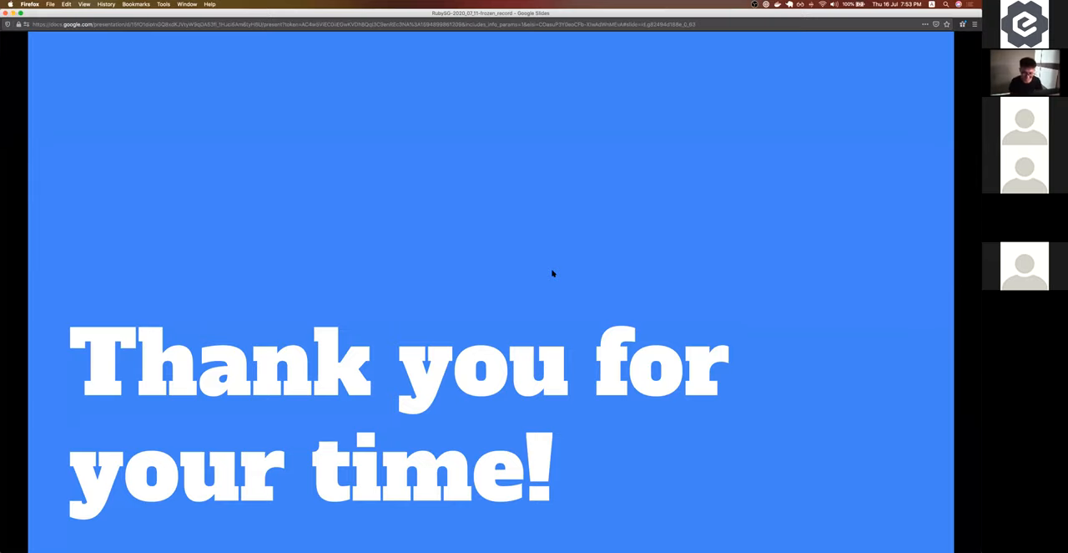
pyautogui.moveTo(541, 100)
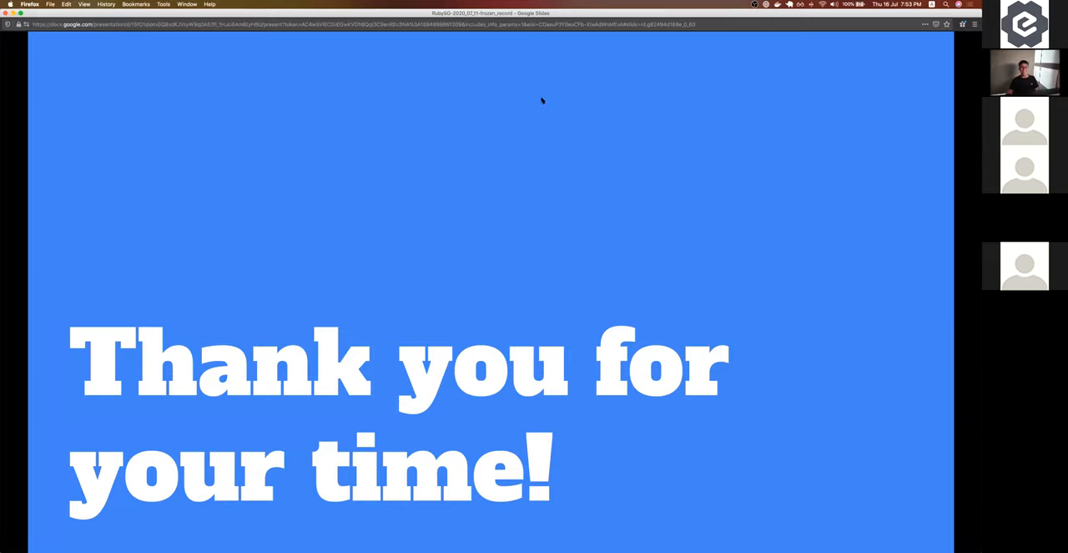
pyautogui.moveTo(498, 387)
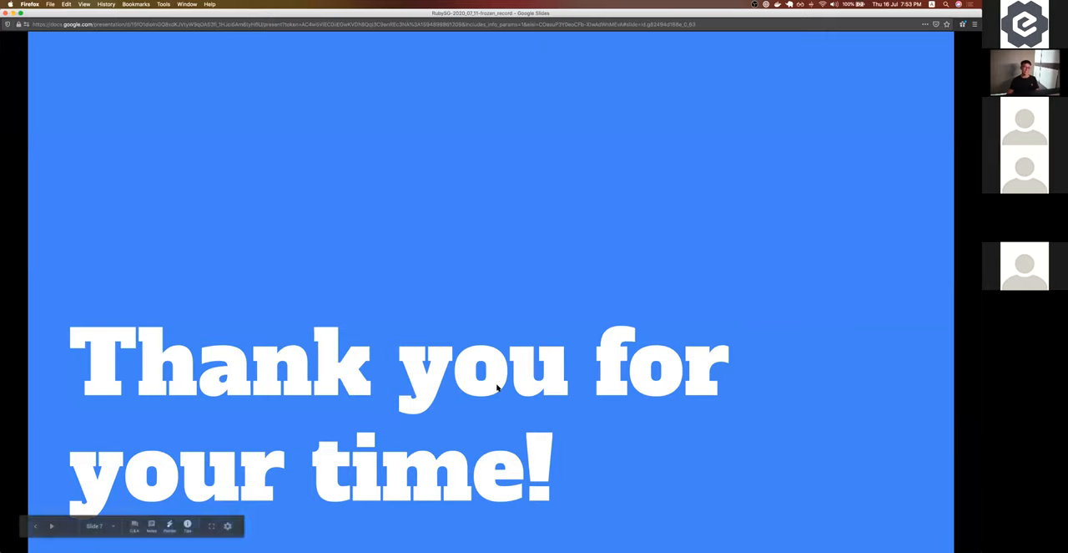
pyautogui.moveTo(220, 89)
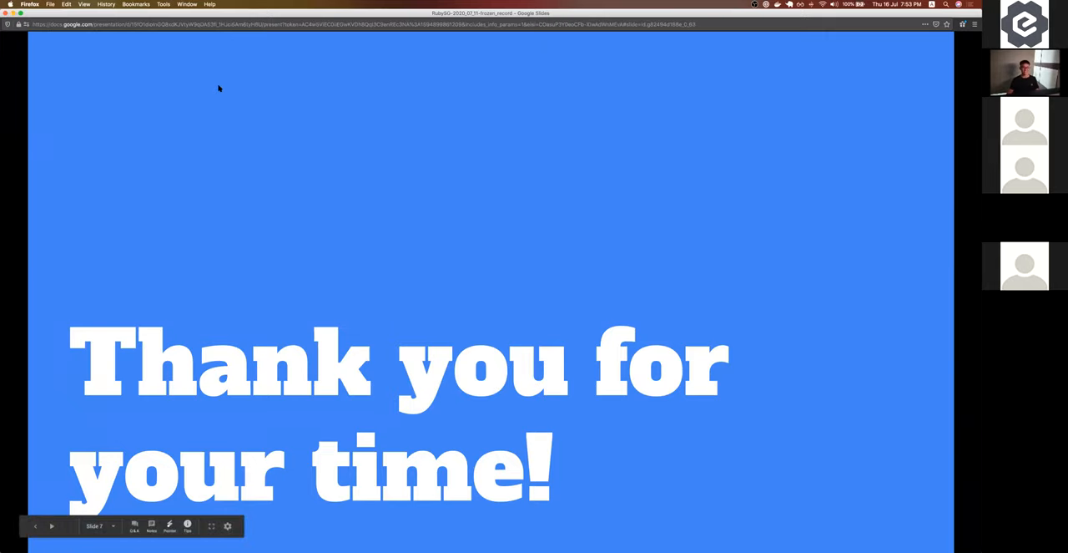
pyautogui.moveTo(297, 260)
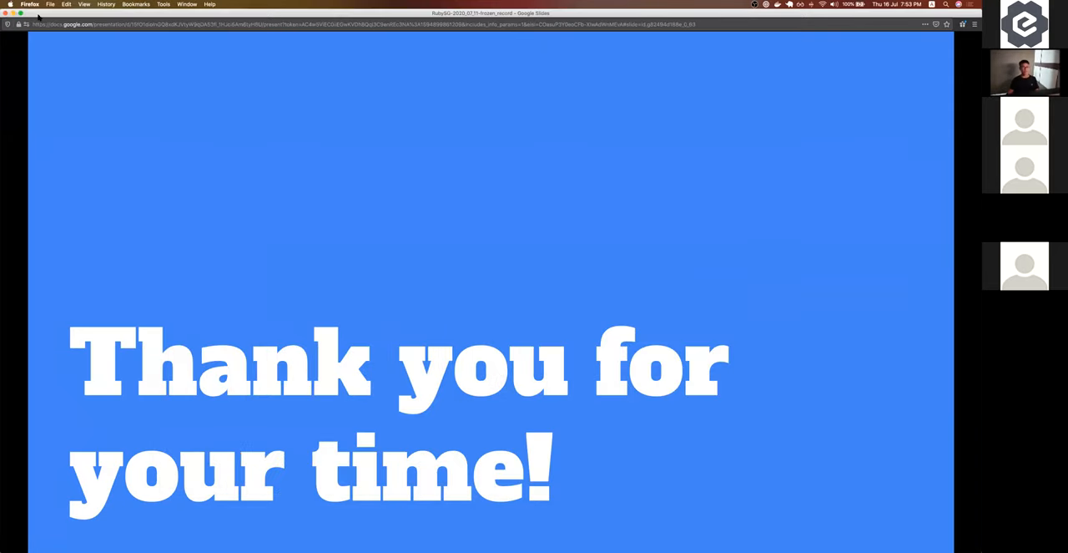
pyautogui.moveTo(227, 163)
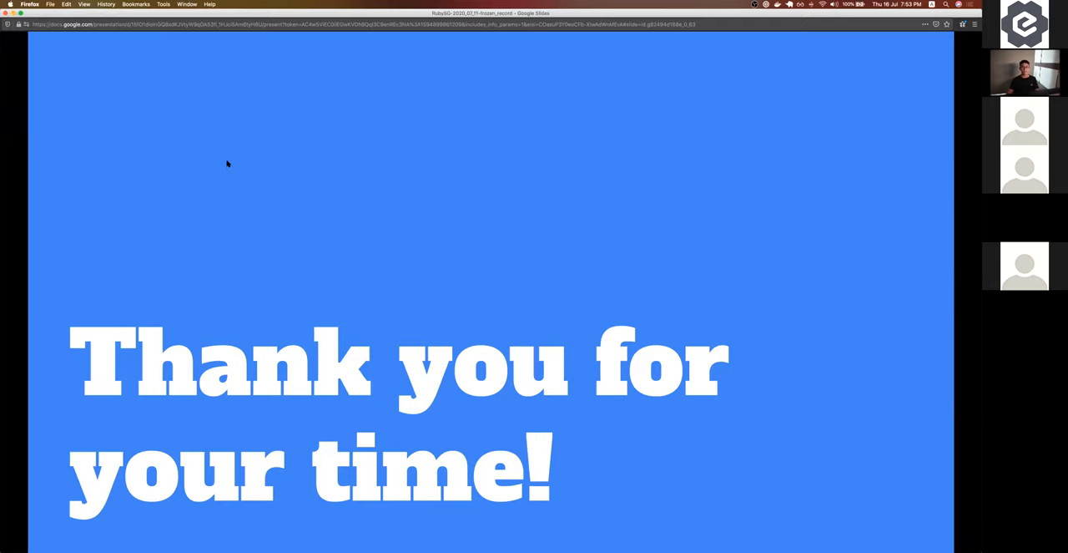
pyautogui.press('Escape')
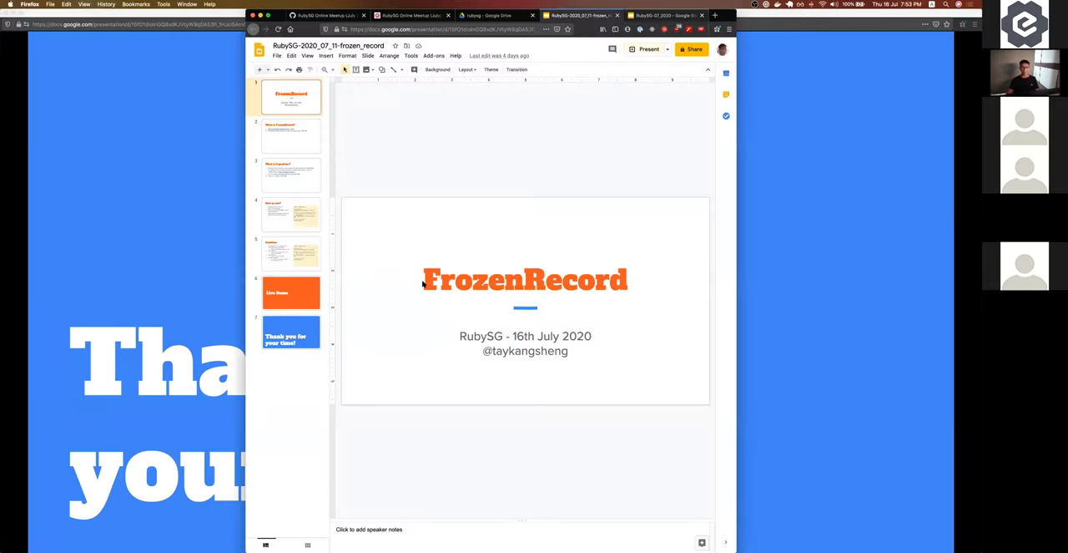
# - In the RubySG-07_2020 deck, step through Jobs Shoutout and 20th August to the Connect with us slide
pyautogui.click(665, 15)
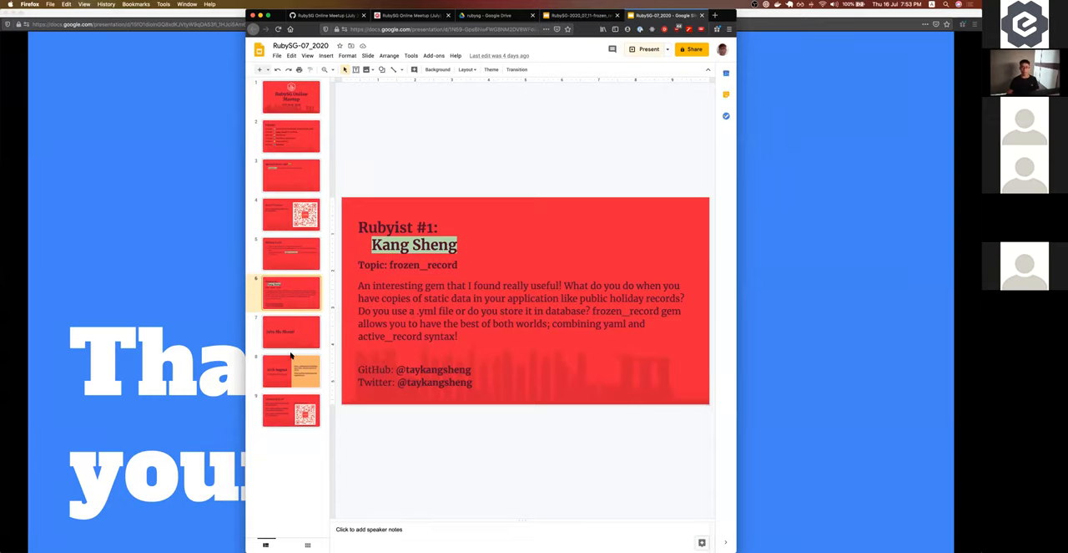
pyautogui.click(291, 330)
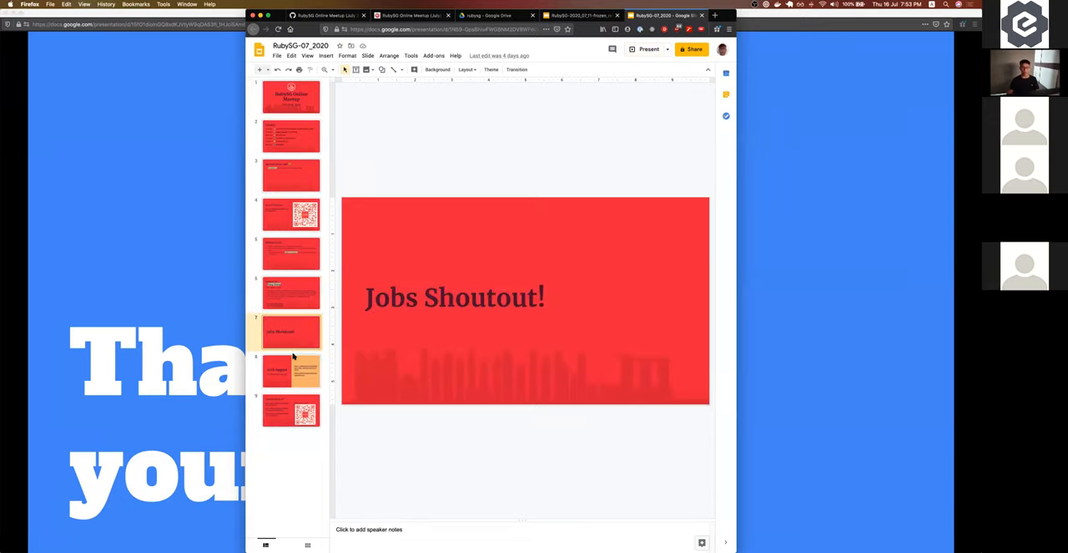
pyautogui.click(290, 371)
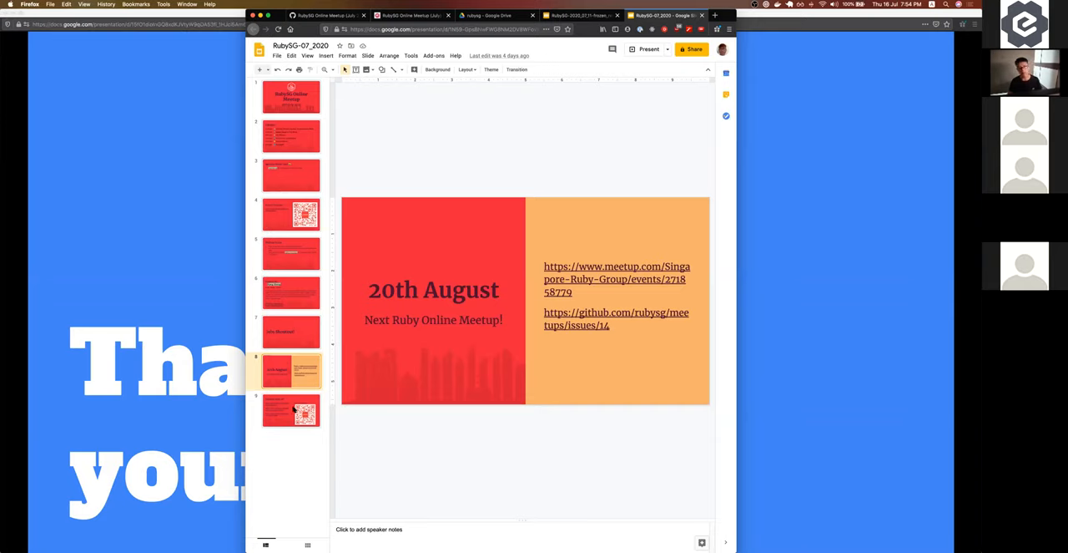
pyautogui.click(290, 409)
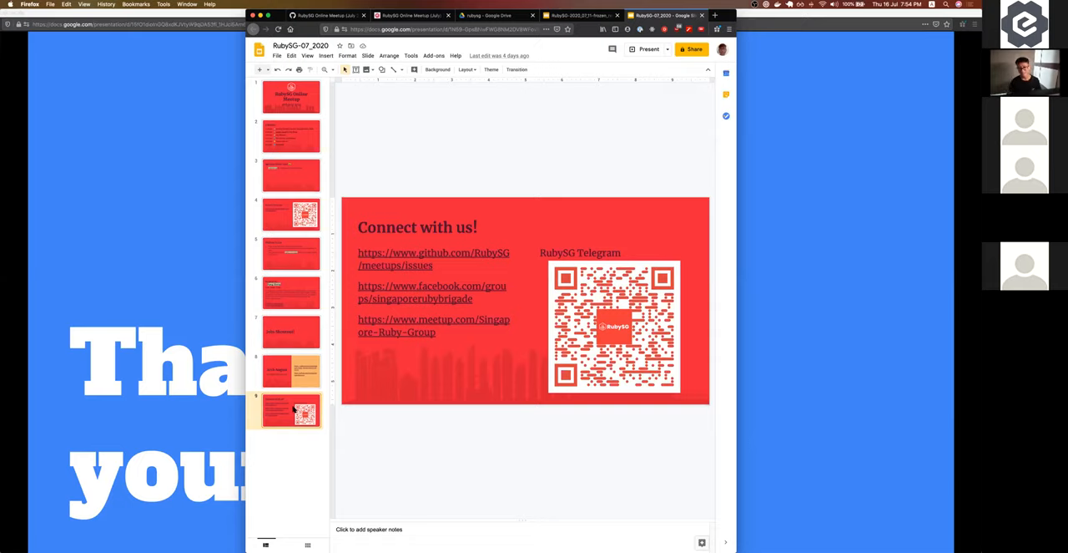
pyautogui.moveTo(220, 75)
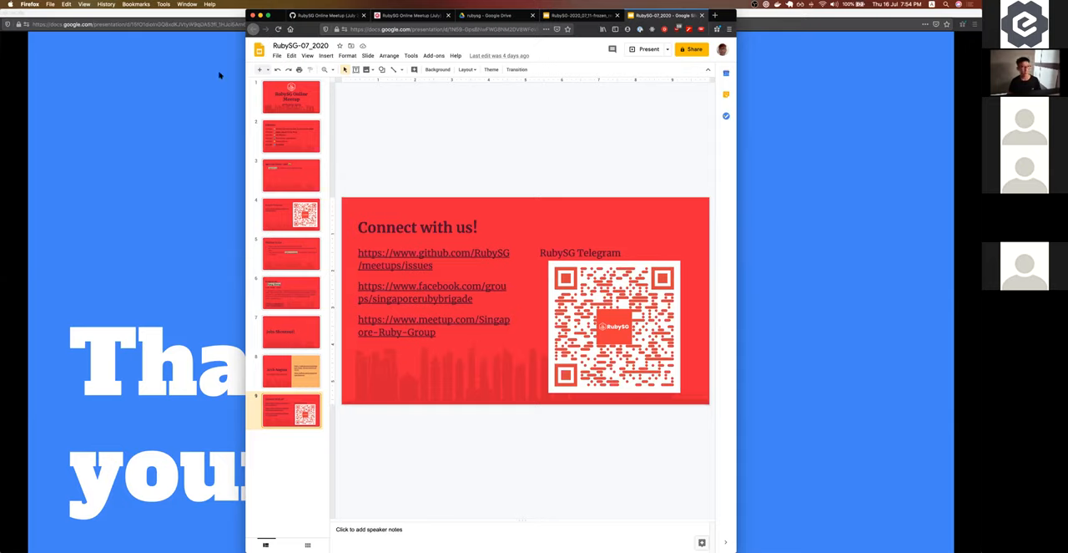